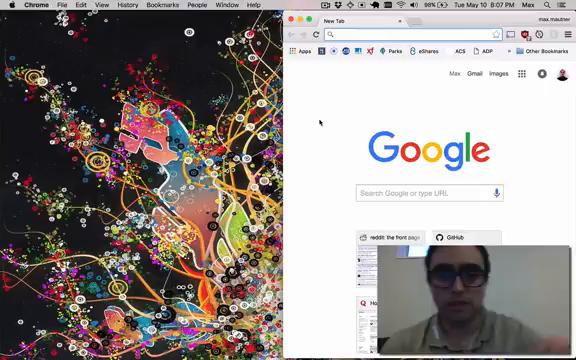
# Step: Launch TextWrangler through Spotlight by searching 'wra'
pyautogui.write('wra')
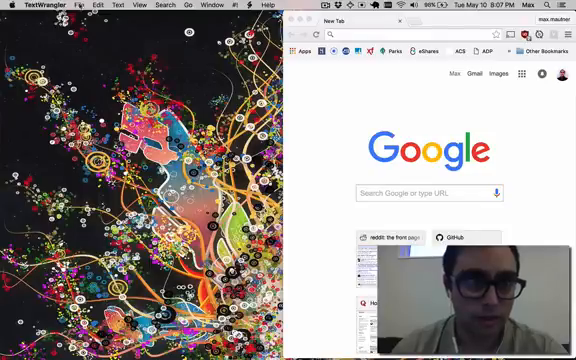
# Step: Create a new TextWrangler text document and type Hi into it
pyautogui.click(64, 6)
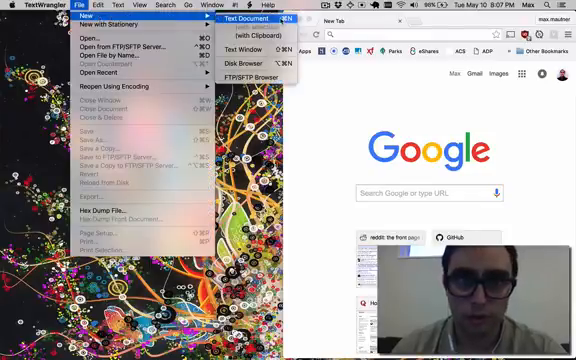
pyautogui.click(243, 18)
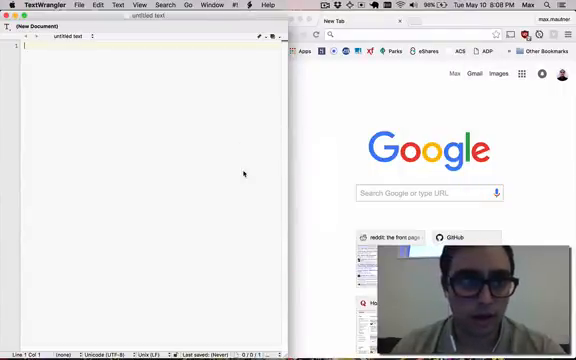
pyautogui.write('r')
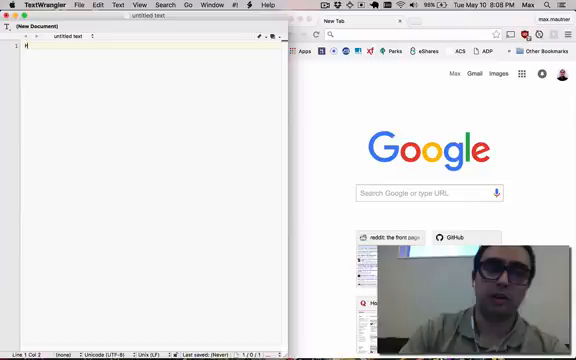
pyautogui.write('i')
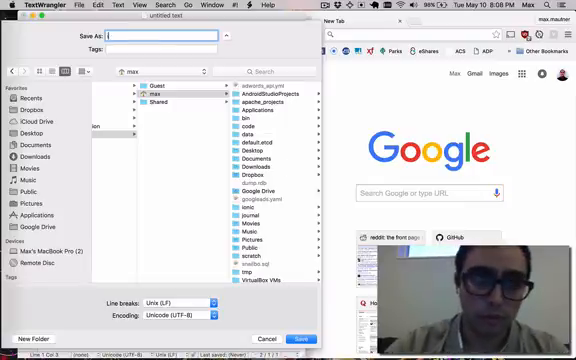
# Step: Save the document as index.html in the max home folder
pyautogui.write('index.html')
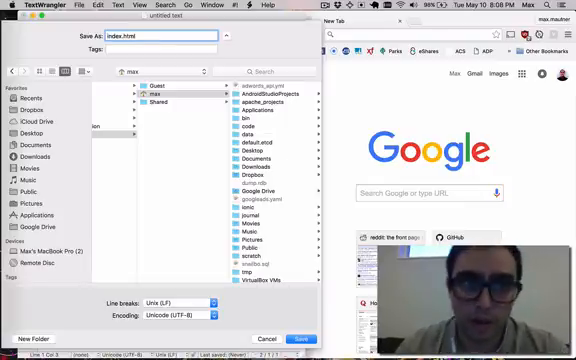
pyautogui.click(150, 35)
pyautogui.write('python')
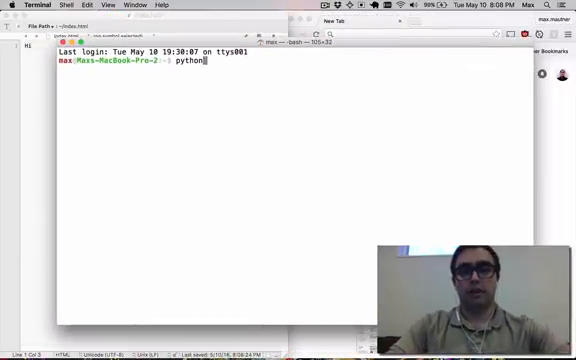
# Step: Enter python -m SimpleHTTPServer at the Terminal prompt without running it
pyautogui.write('-m SimpleH')
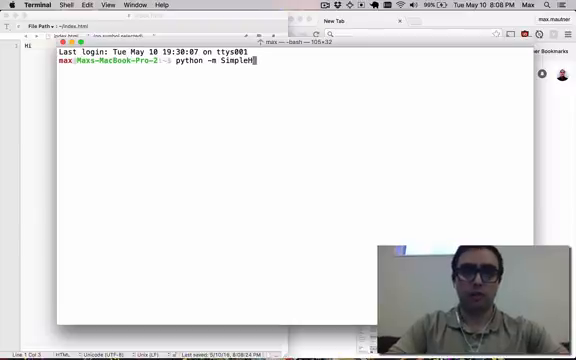
pyautogui.write('TPServer')
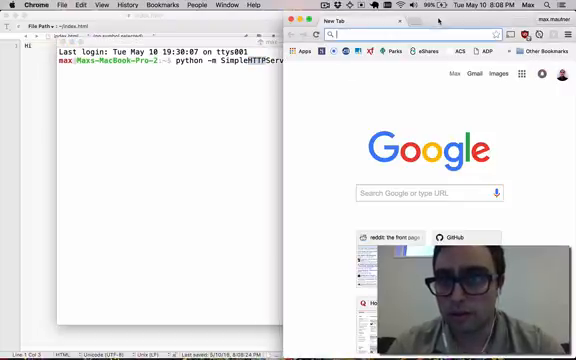
pyautogui.write('http://www.facebook.com')
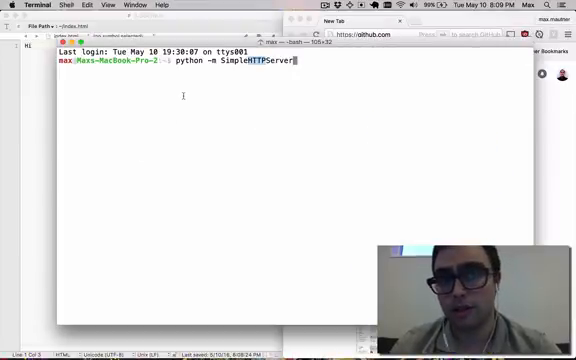
# Step: Run python -m SimpleHTTPServer to serve HTTP on 0.0.0.0 port 8000
pyautogui.press('Return')
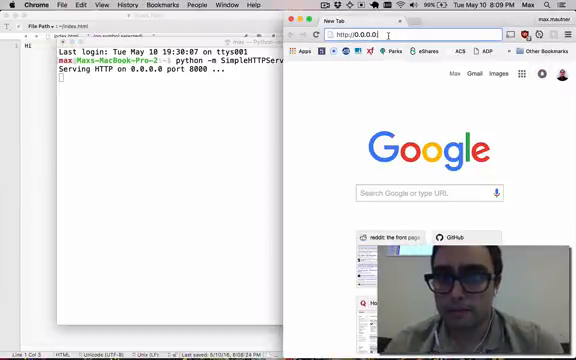
# Step: Load 0.0.0.0:8000 in Chrome to show Hi, then view Terminal's 200 GET log
pyautogui.click(420, 35)
pyautogui.write(':8000')
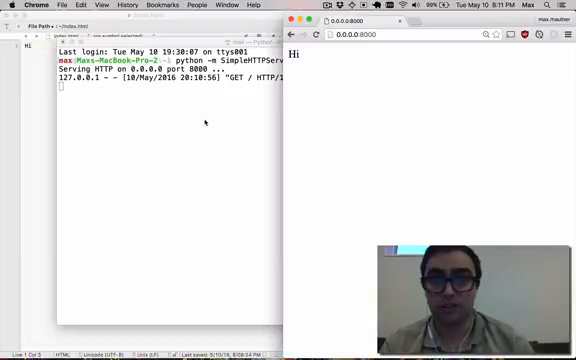
pyautogui.click(150, 60)
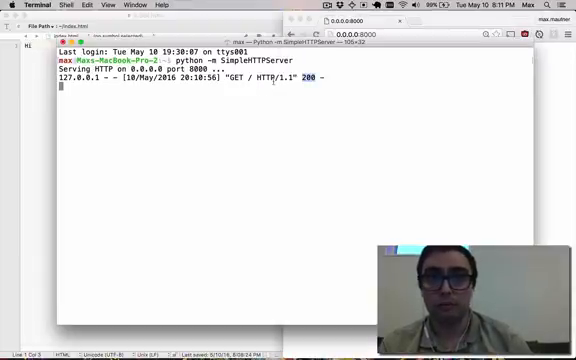